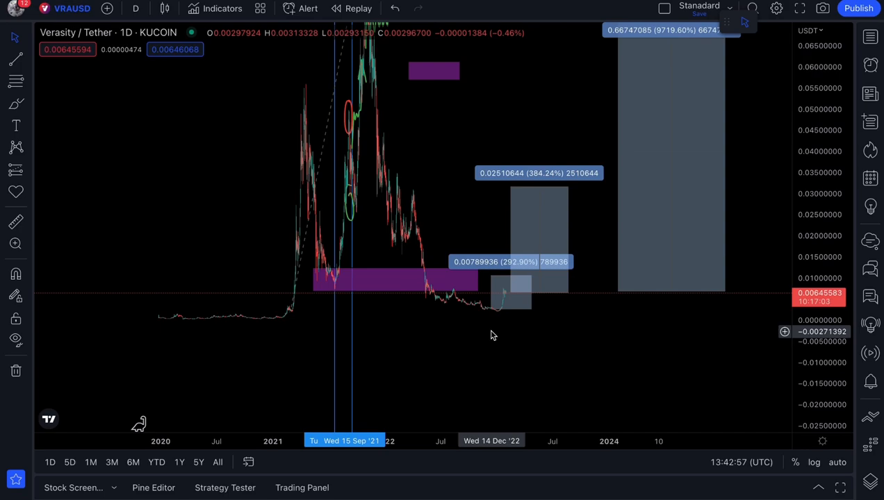
mouse_move(659, 153)
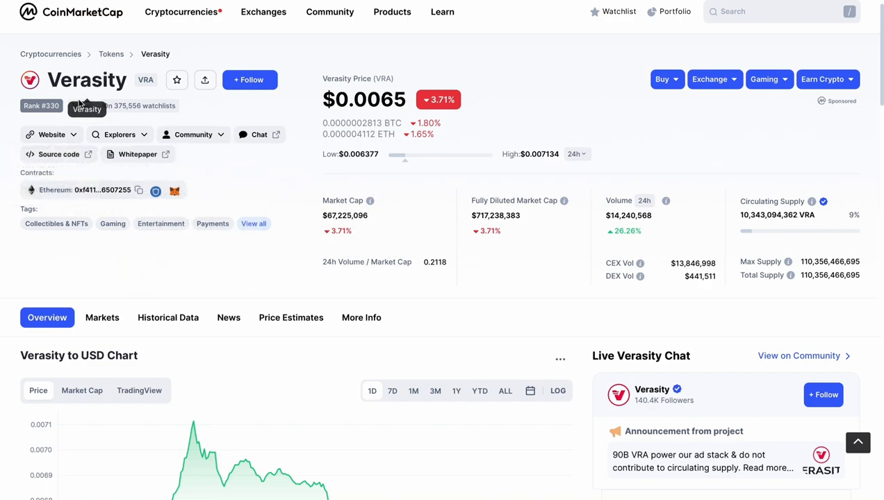
mouse_move(159, 121)
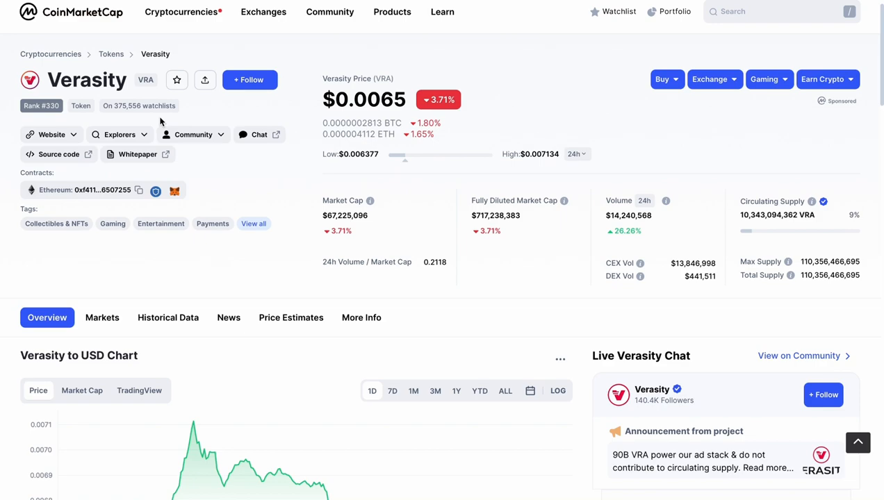
mouse_move(785, 24)
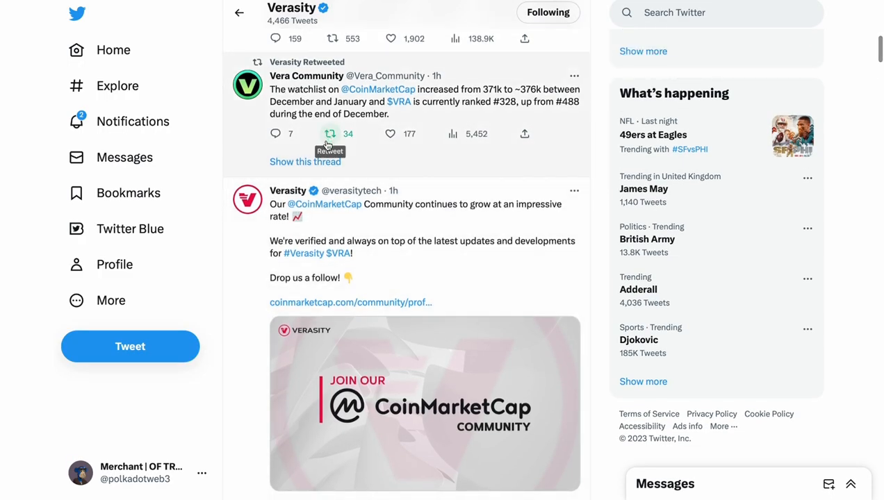
mouse_move(333, 161)
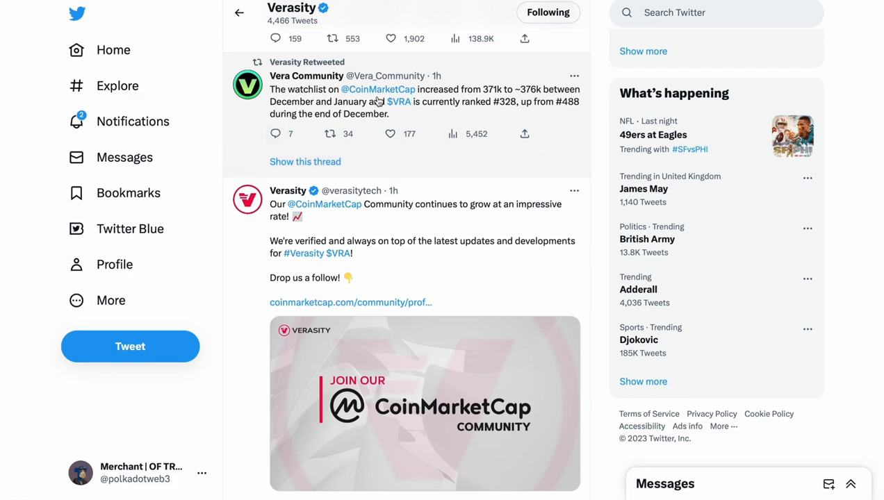
mouse_move(499, 101)
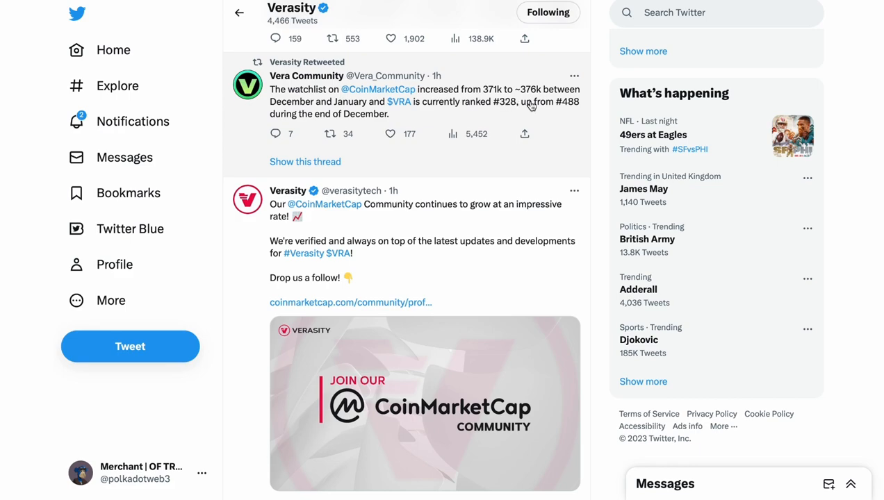
mouse_move(399, 101)
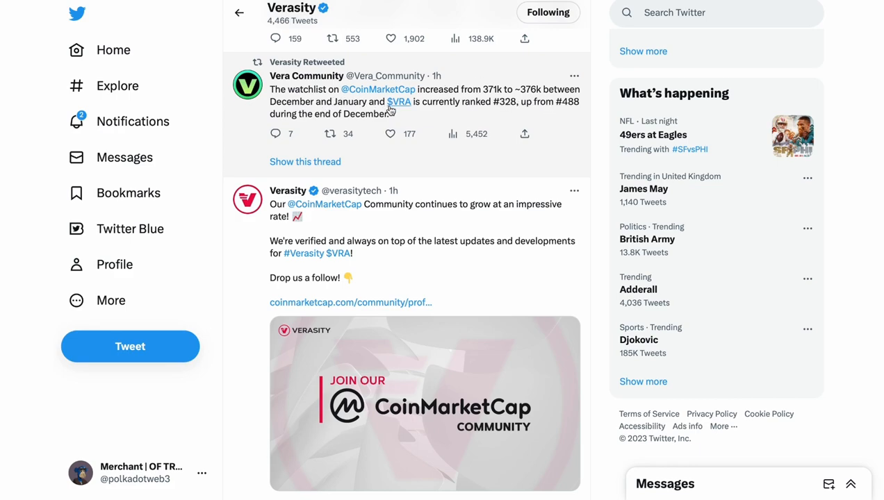
mouse_move(456, 118)
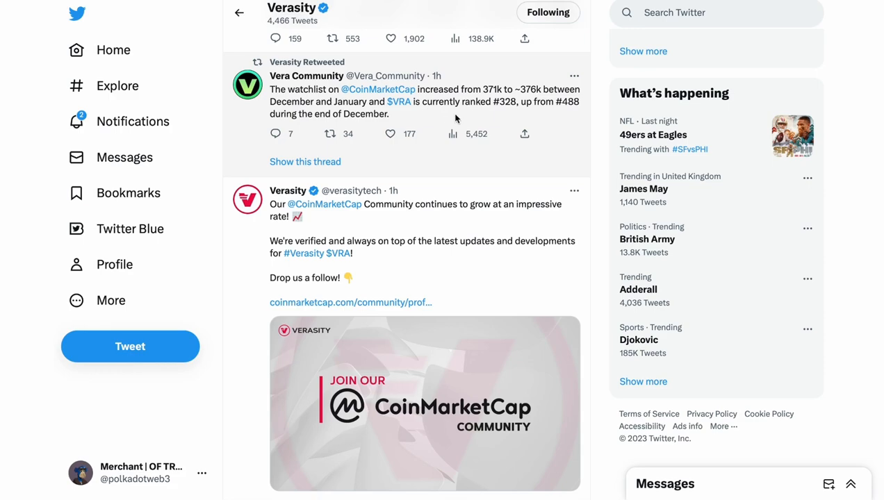
mouse_move(533, 116)
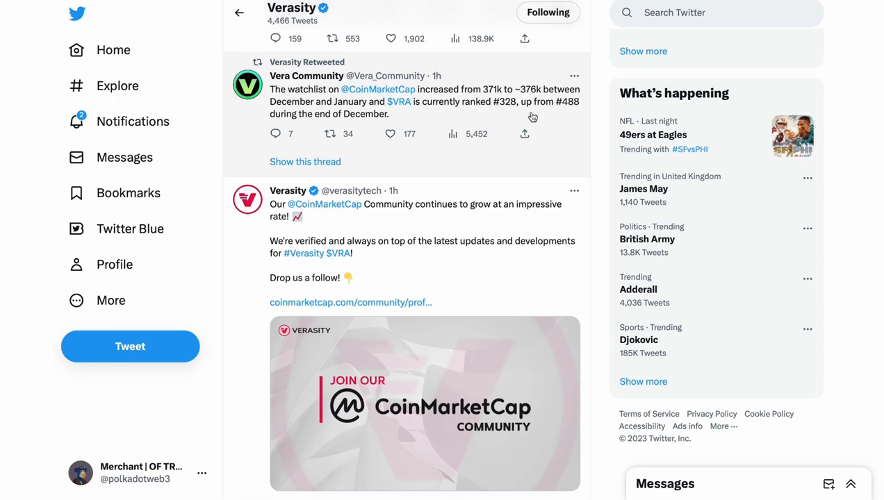
mouse_move(329, 133)
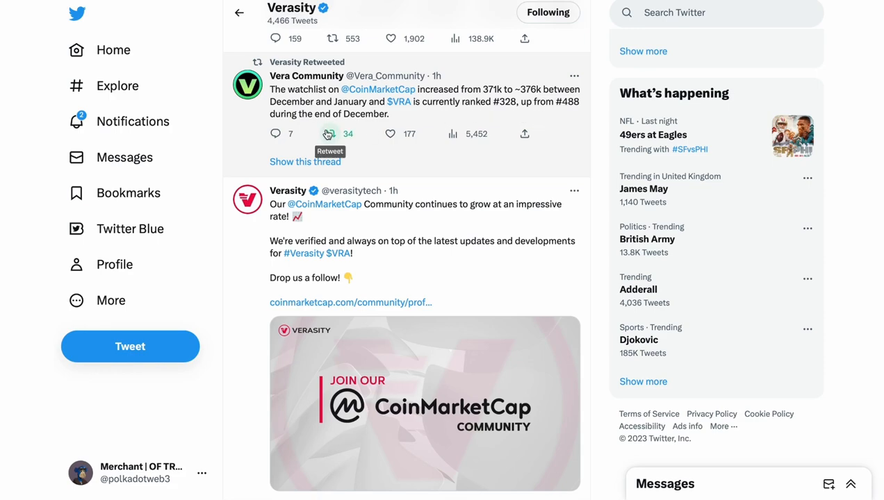
mouse_move(560, 110)
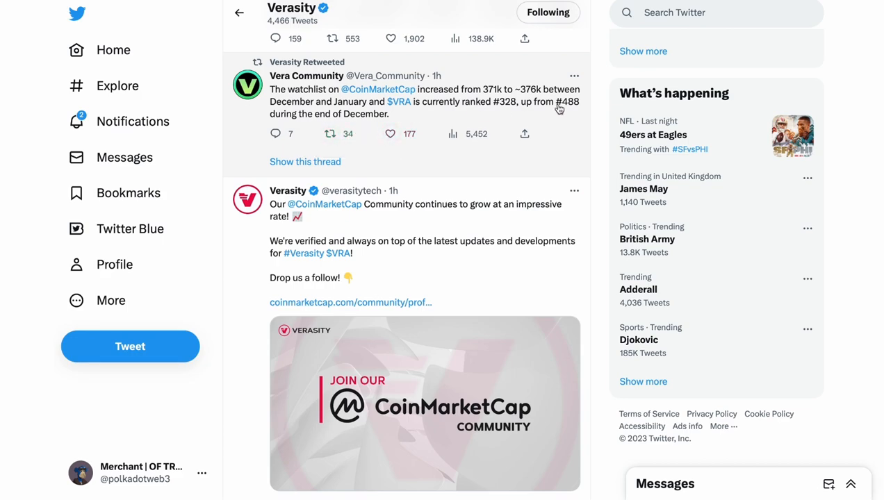
mouse_move(522, 114)
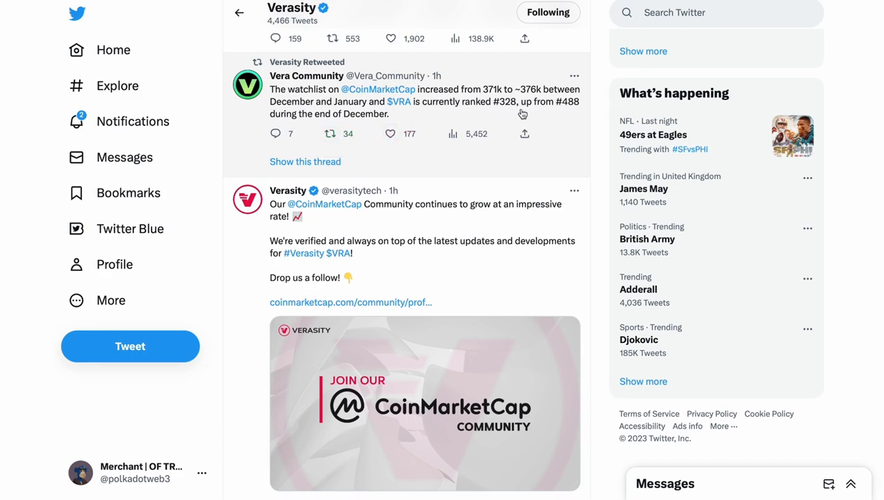
mouse_move(568, 111)
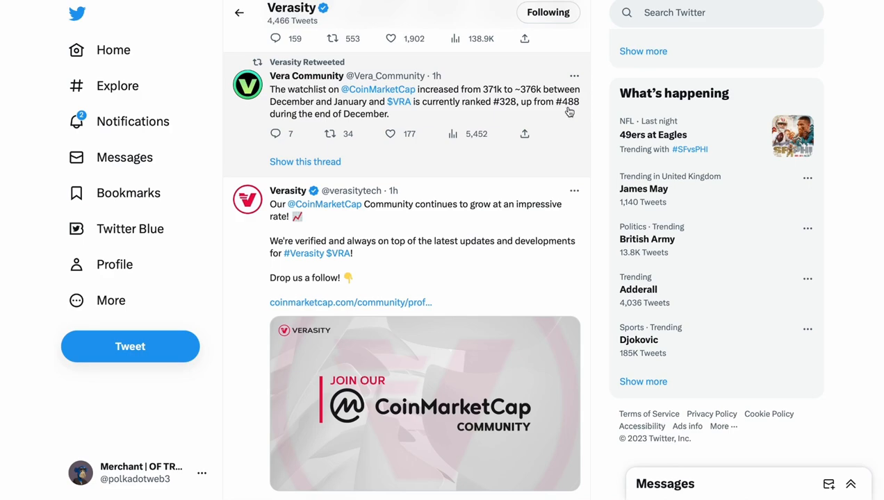
mouse_move(564, 116)
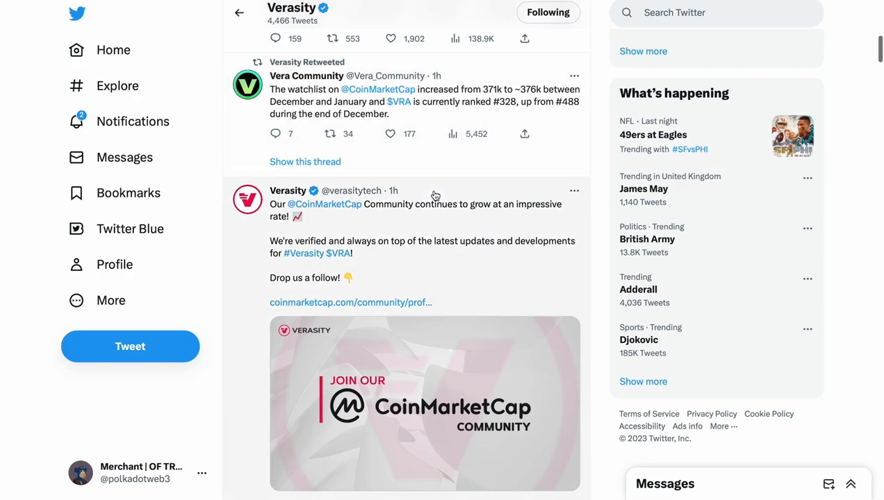
Scroll the Verasity Twitter feed down toward the XT.com VRA/USDT listing retweet.
scroll(down, 3)
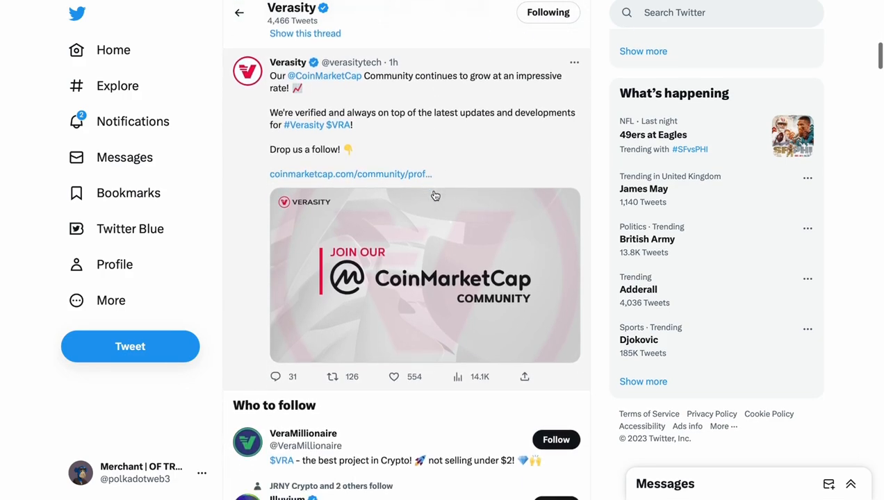
mouse_move(362, 105)
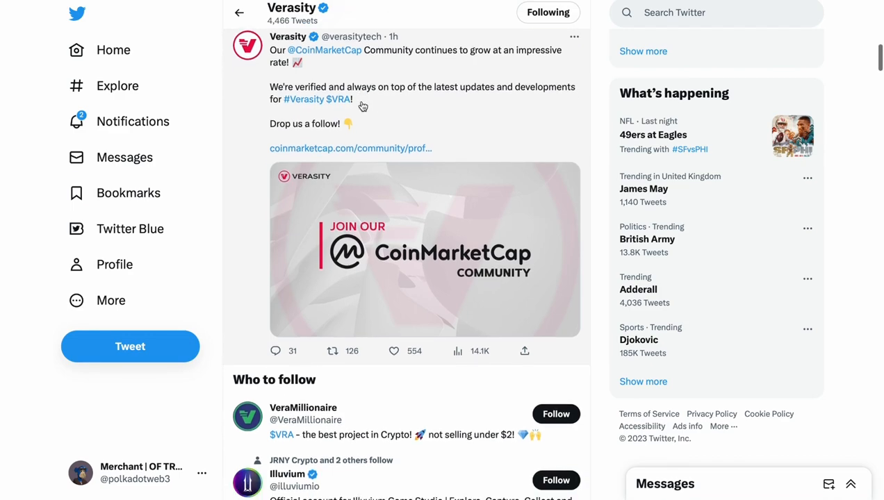
mouse_move(400, 67)
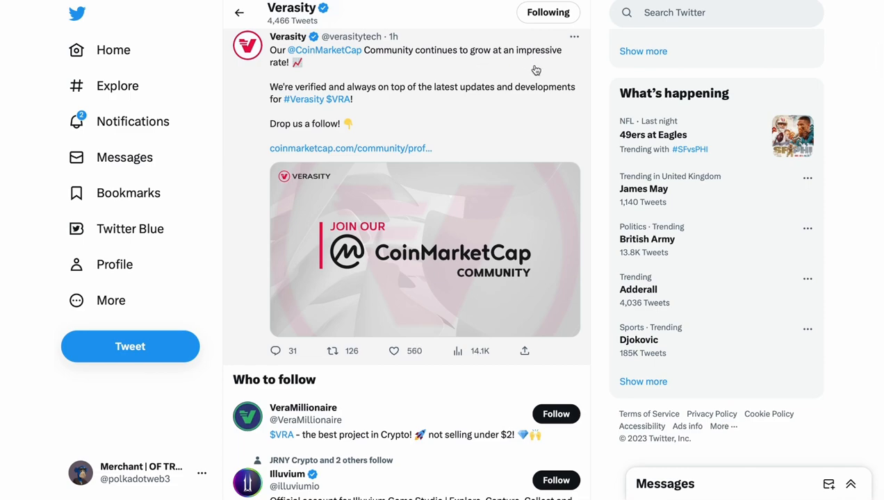
mouse_move(333, 120)
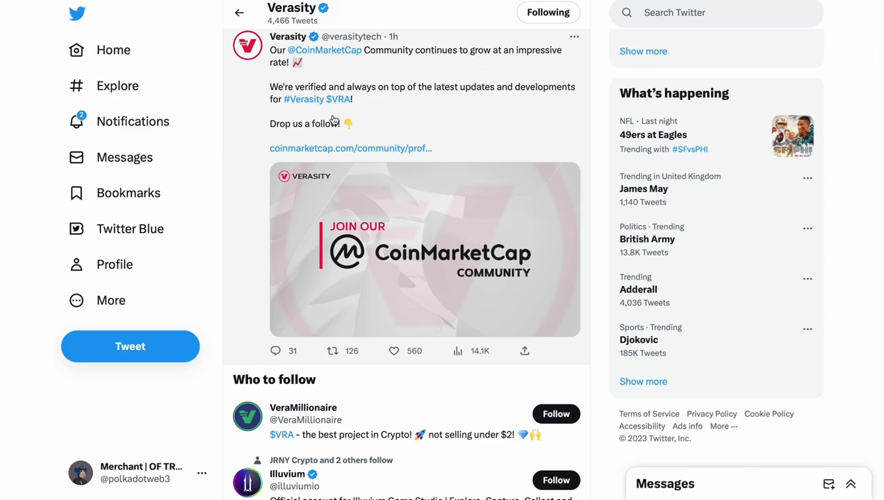
mouse_move(469, 108)
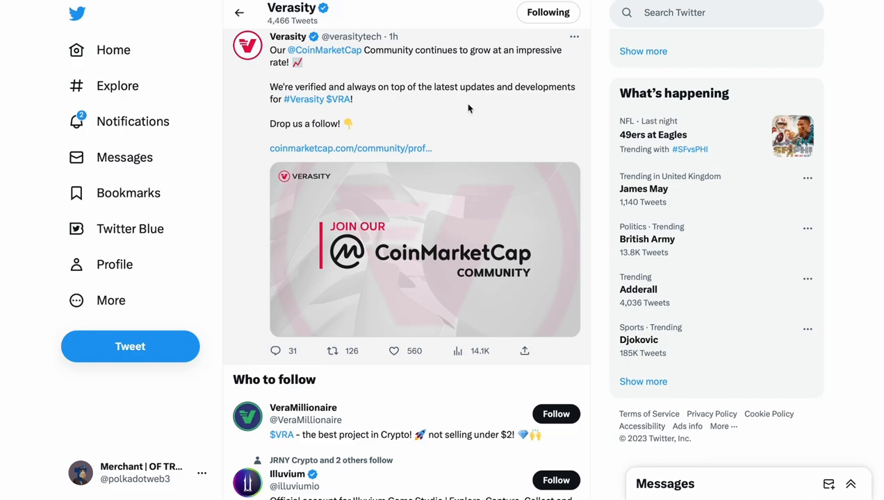
mouse_move(352, 116)
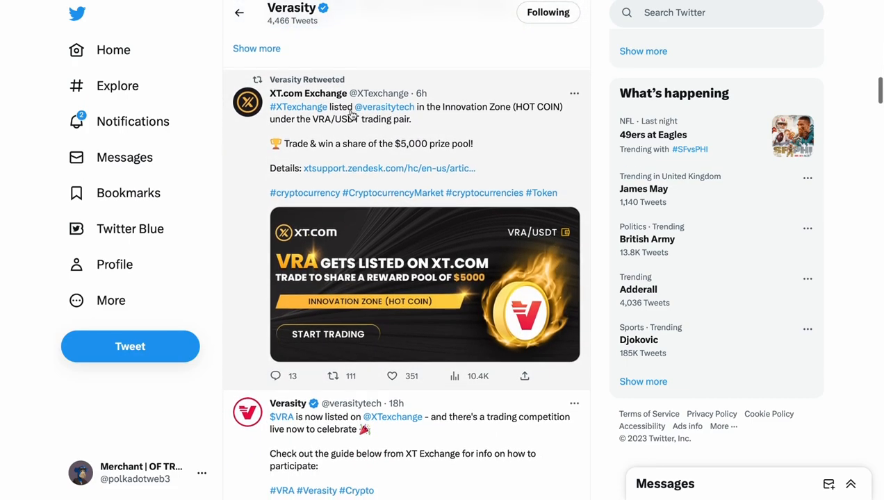
Scroll the Verasity feed to the WhaleStats and CoinGecko top-trending tweets.
scroll(down, 3)
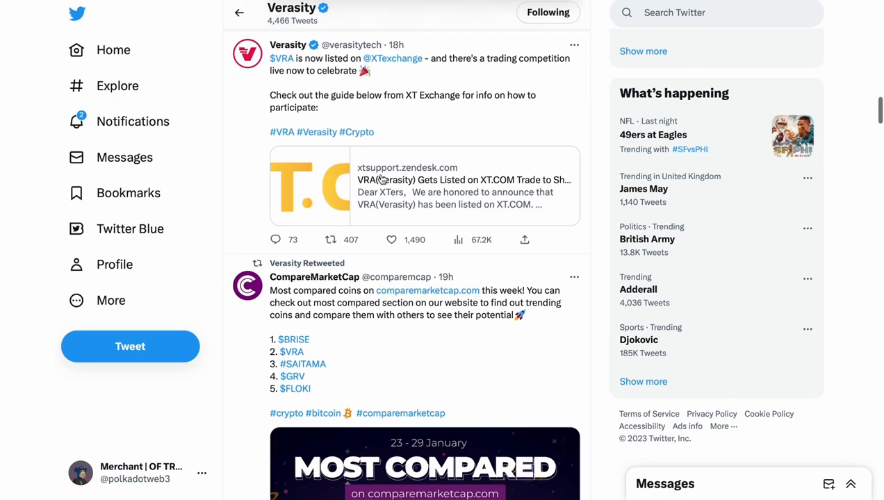
scroll(down, 3)
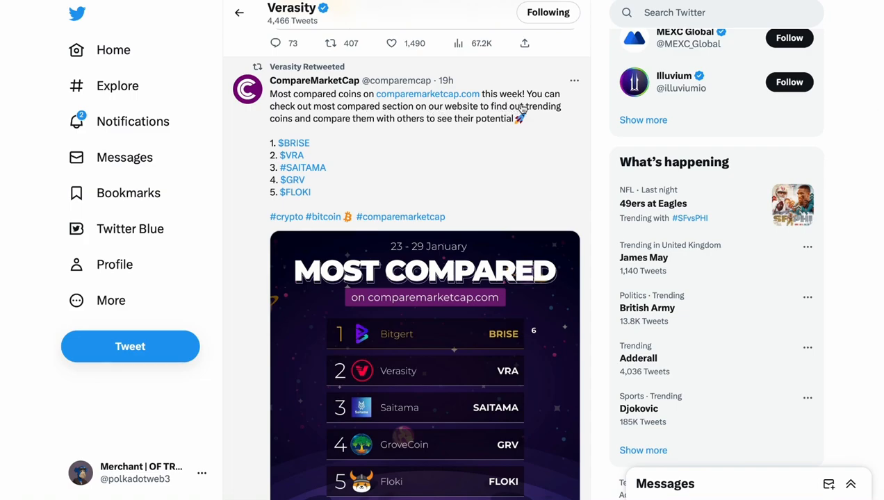
scroll(down, 3)
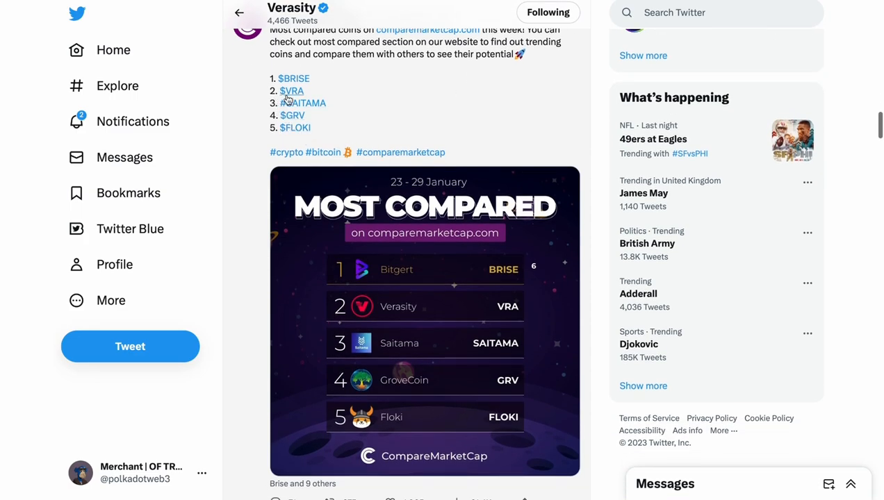
scroll(up, 3)
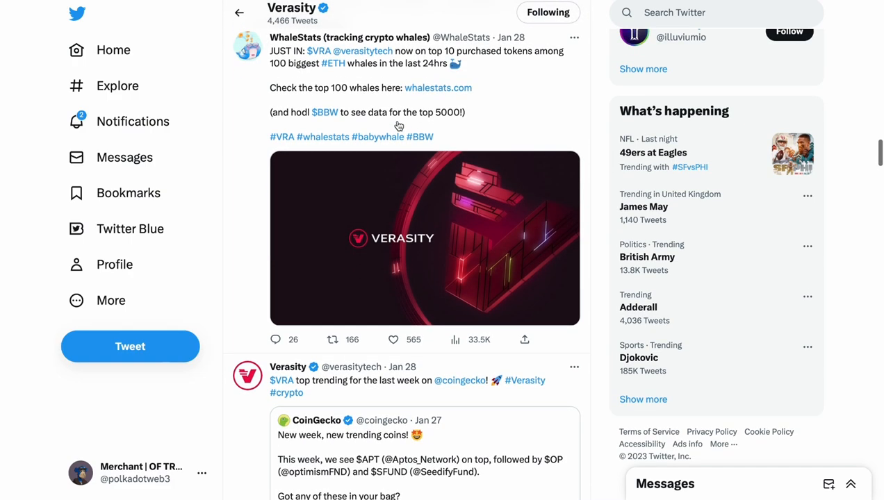
mouse_move(341, 68)
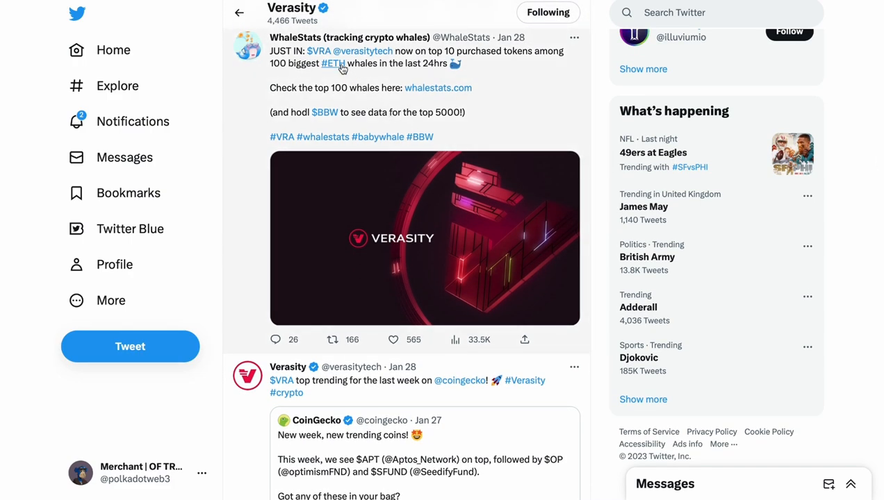
mouse_move(412, 70)
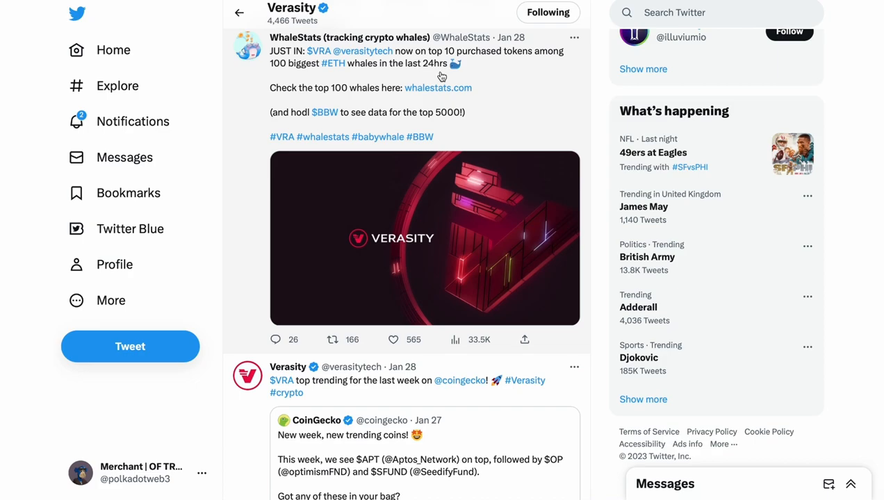
mouse_move(441, 77)
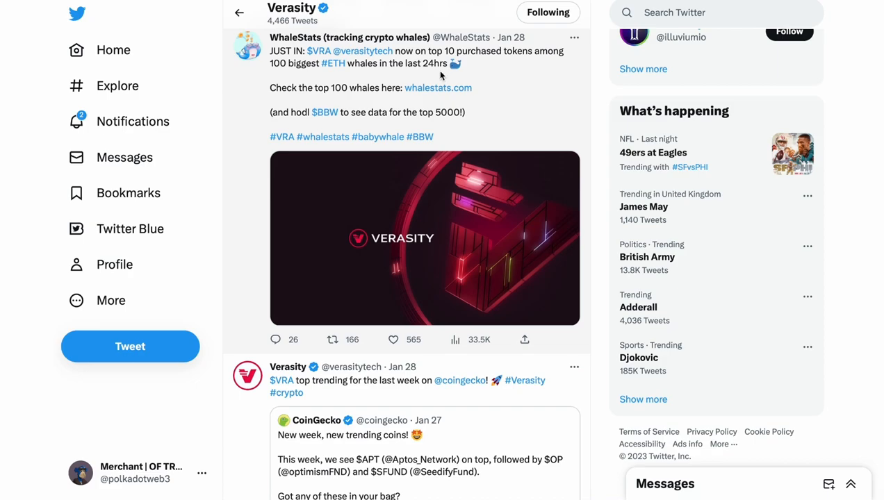
scroll(down, 3)
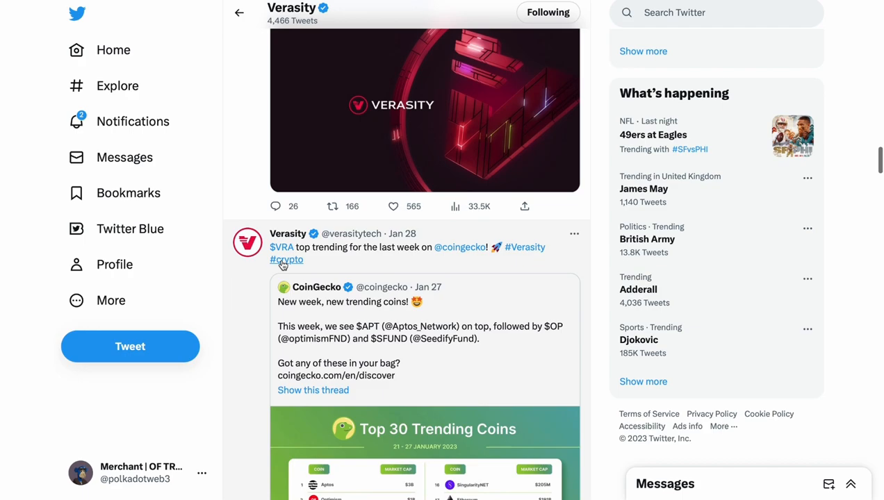
mouse_move(424, 264)
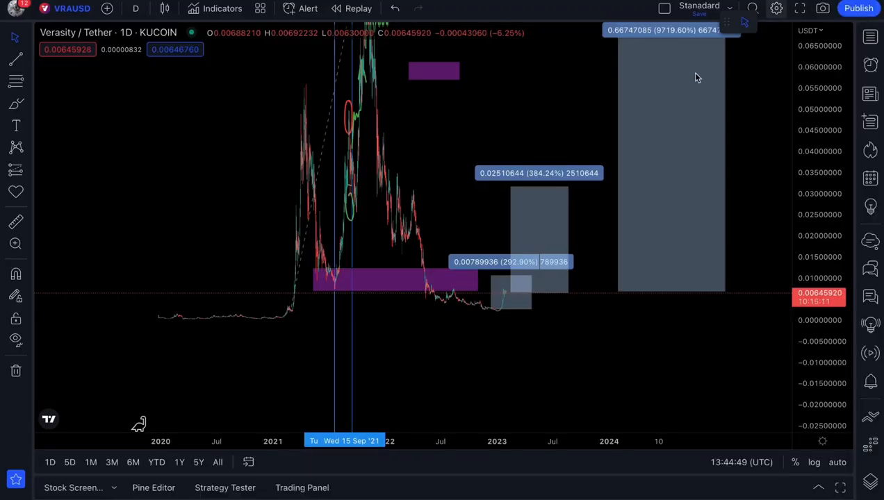
mouse_move(517, 353)
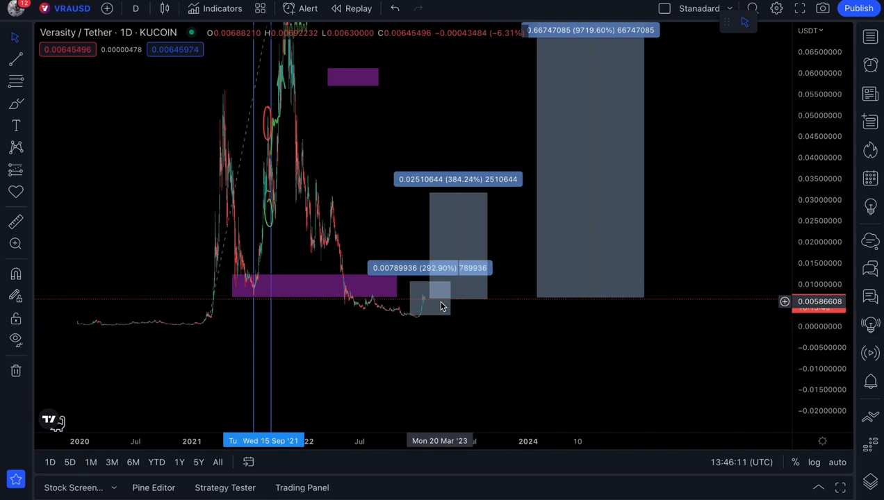
mouse_move(415, 305)
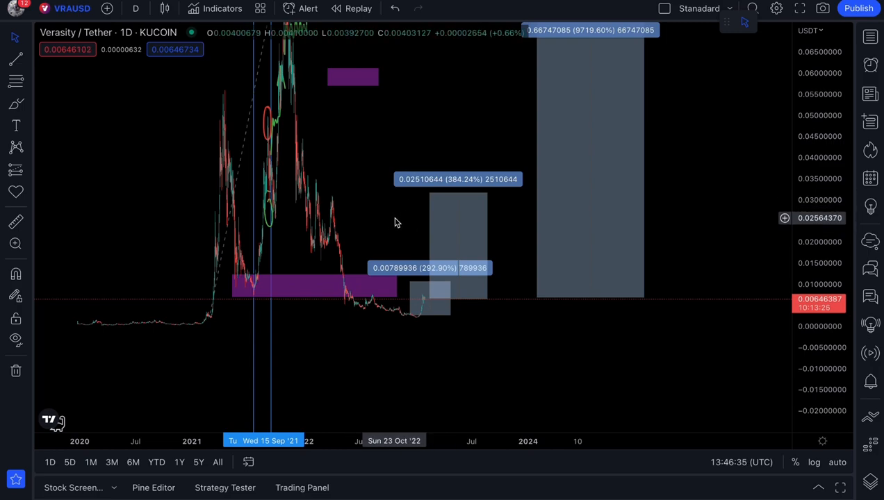
mouse_move(380, 222)
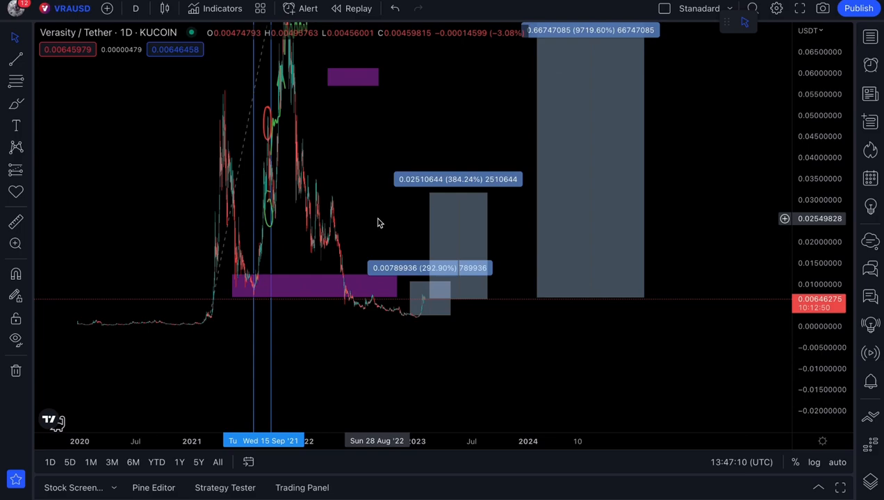
mouse_move(456, 252)
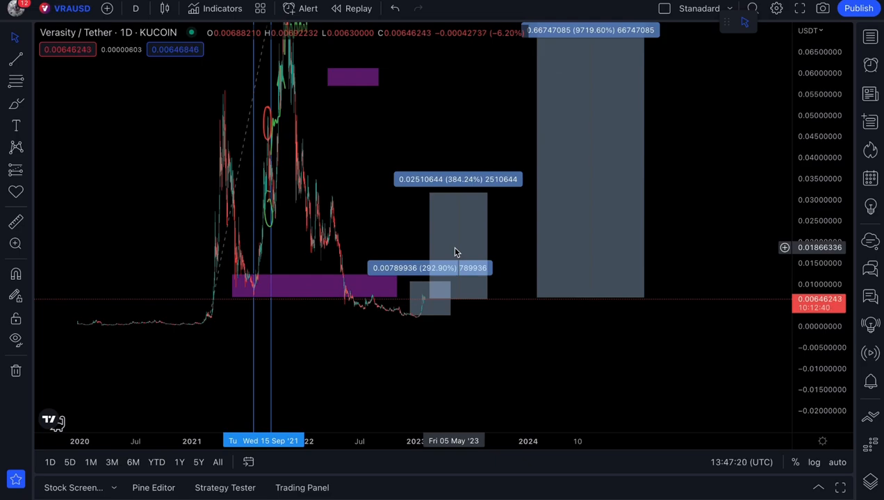
mouse_move(535, 230)
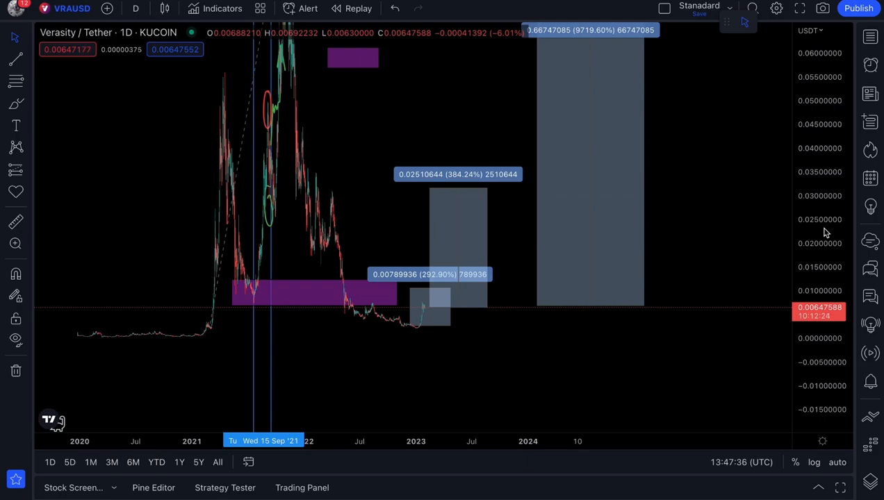
mouse_move(677, 212)
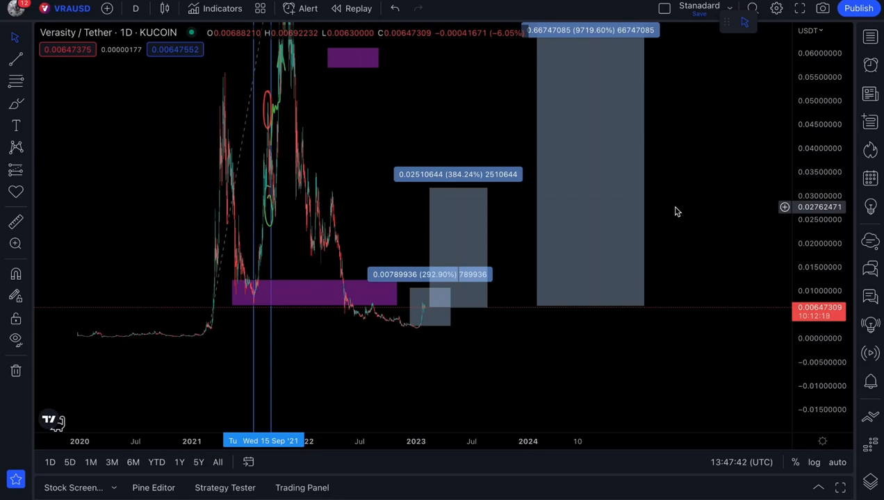
mouse_move(471, 240)
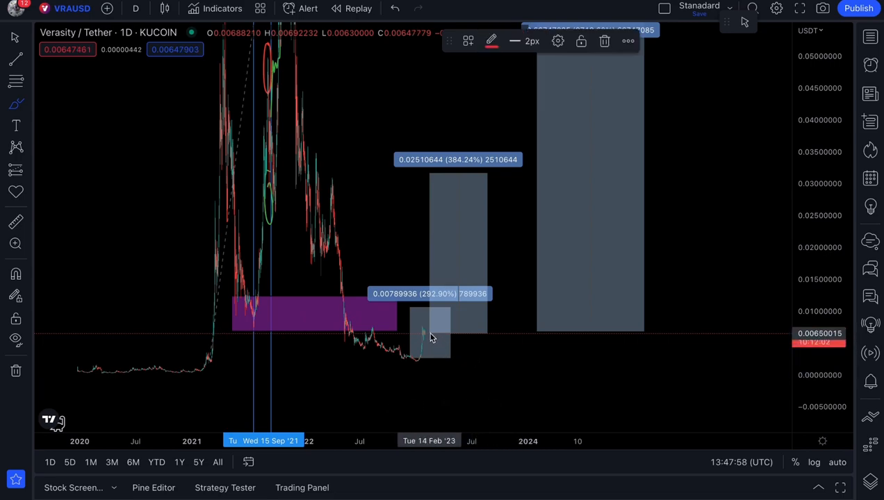
mouse_move(436, 347)
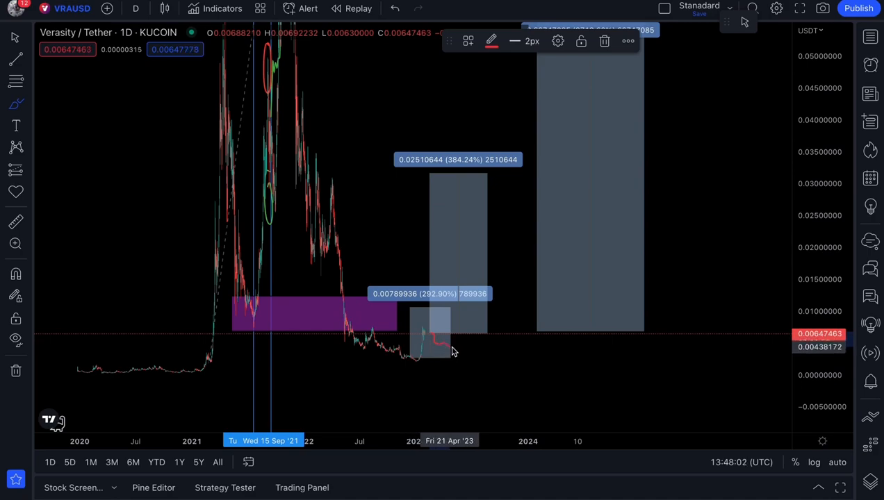
Brush a red path sloping down and sideways from the February candle.
click(16, 170)
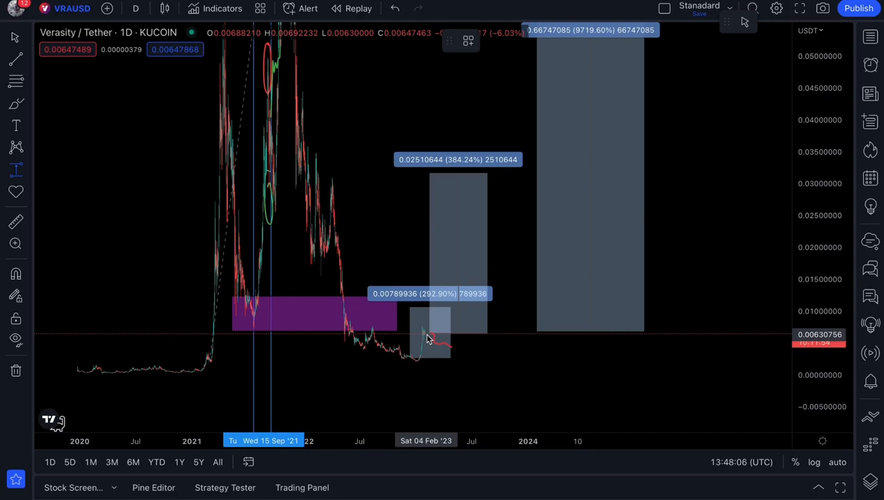
mouse_move(427, 335)
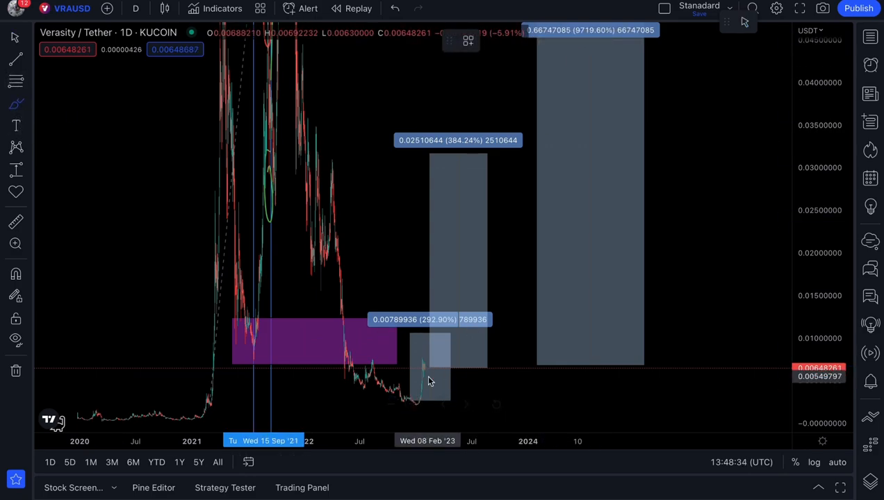
click(429, 368)
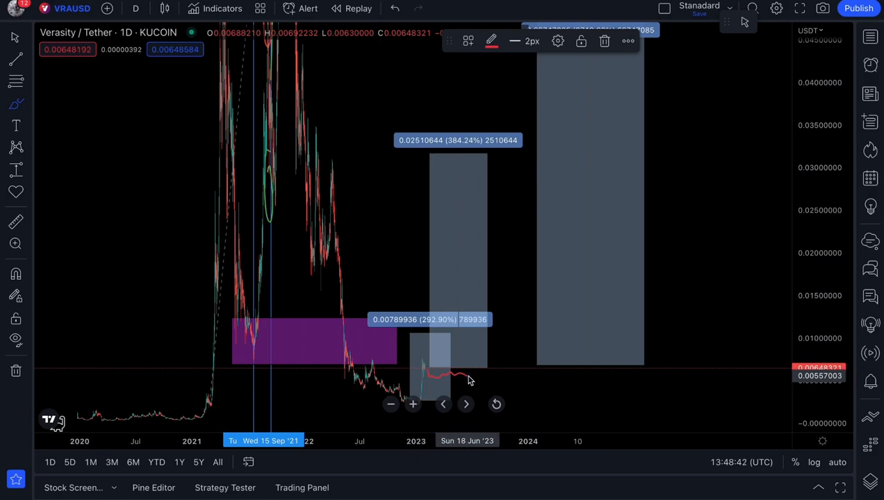
drag(469, 372, 518, 292)
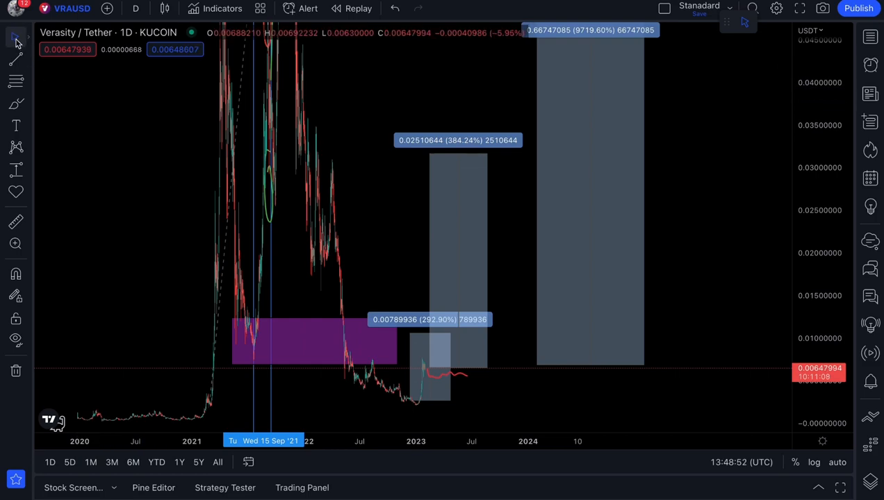
Remove the red sideways brush path from the chart.
click(428, 369)
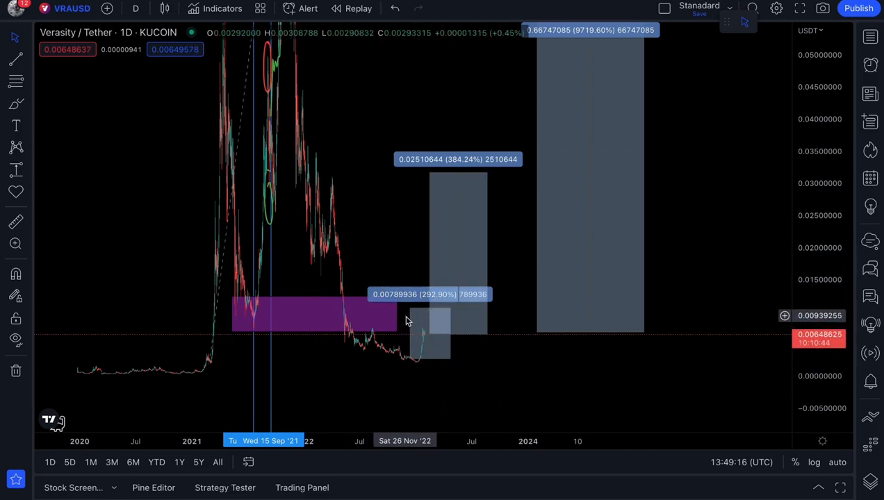
mouse_move(457, 244)
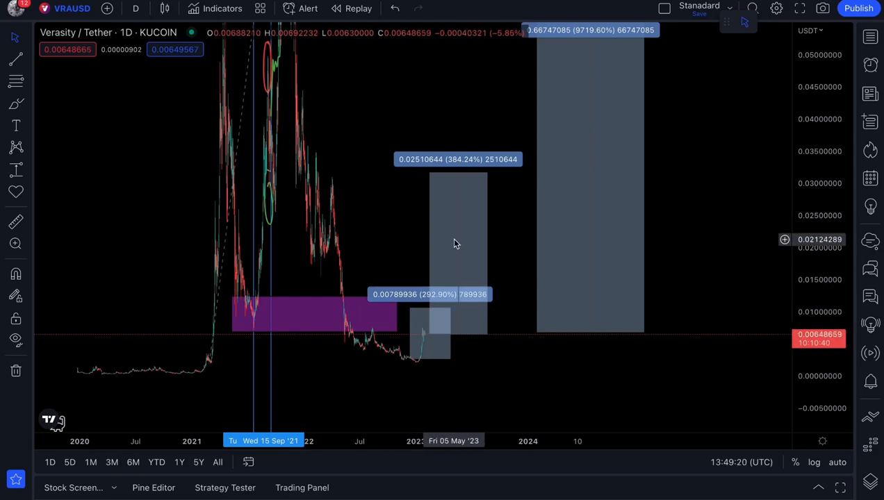
mouse_move(417, 269)
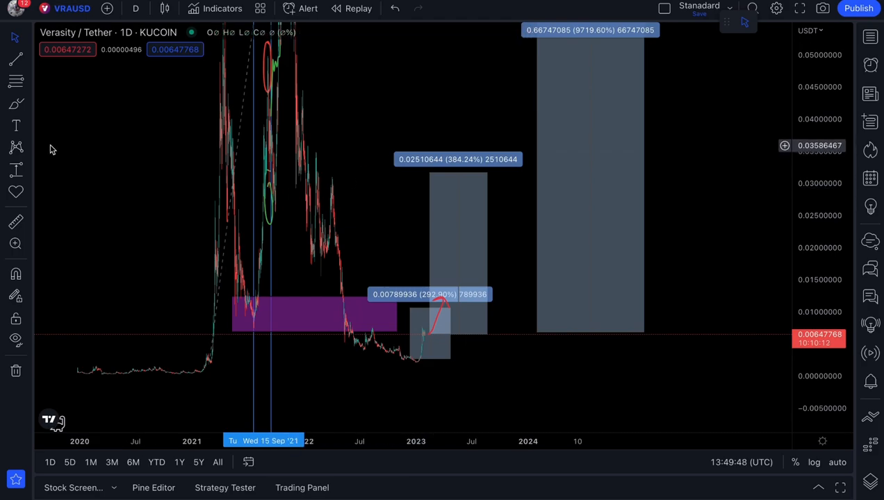
mouse_move(445, 299)
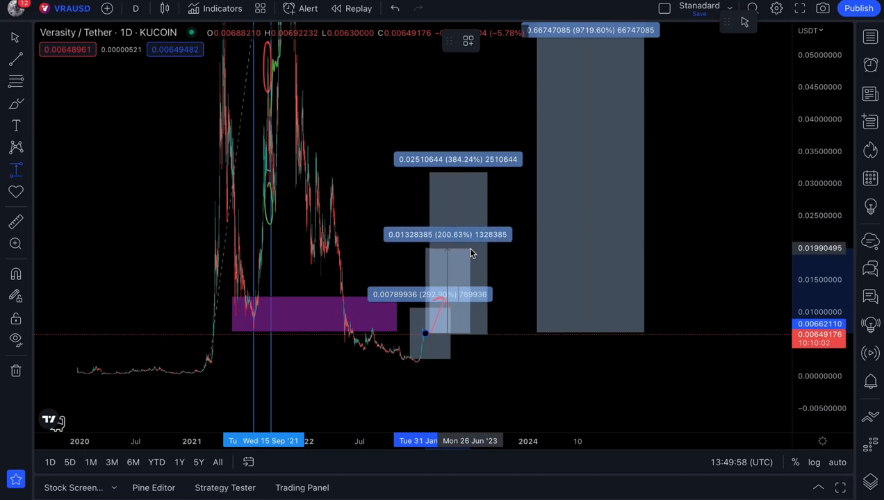
mouse_move(473, 252)
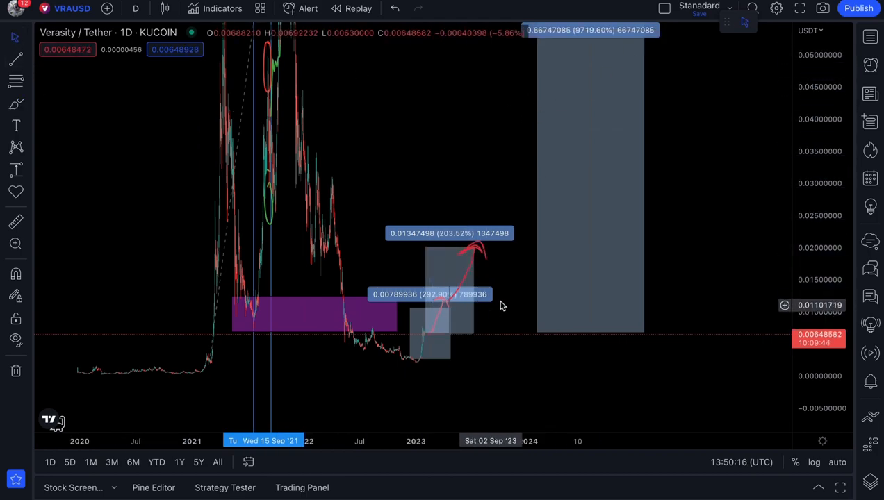
mouse_move(425, 337)
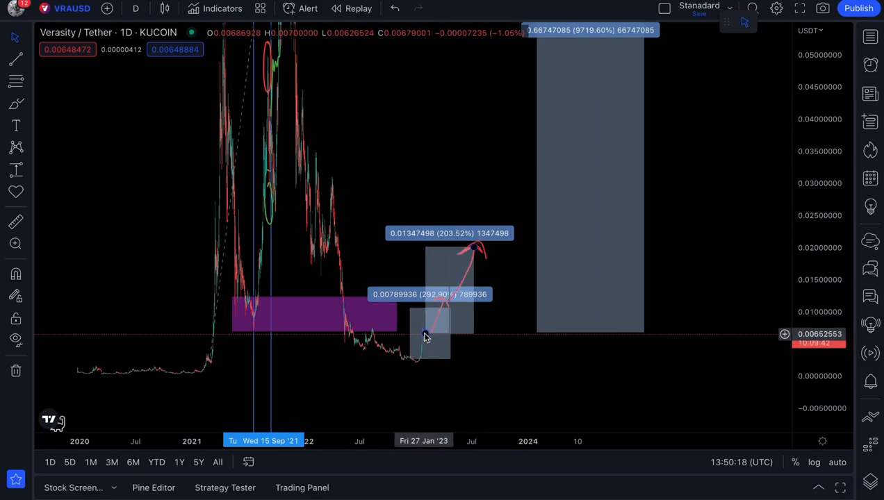